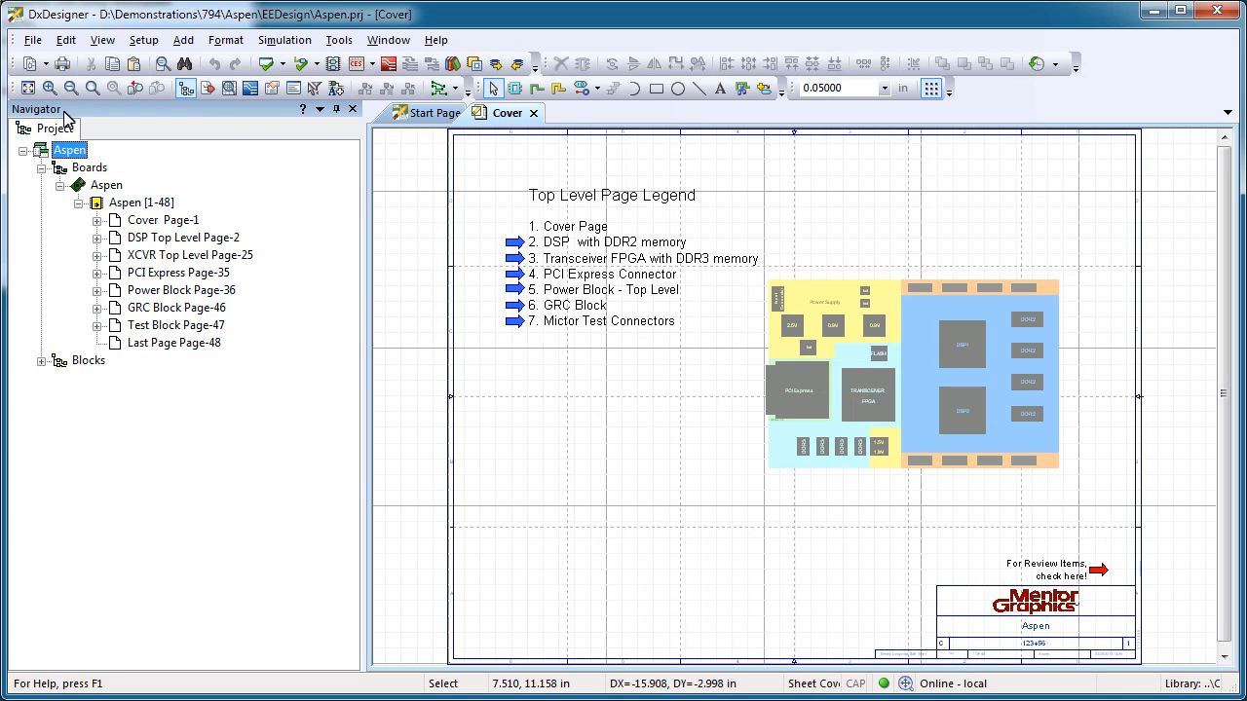
mouse_move(66, 163)
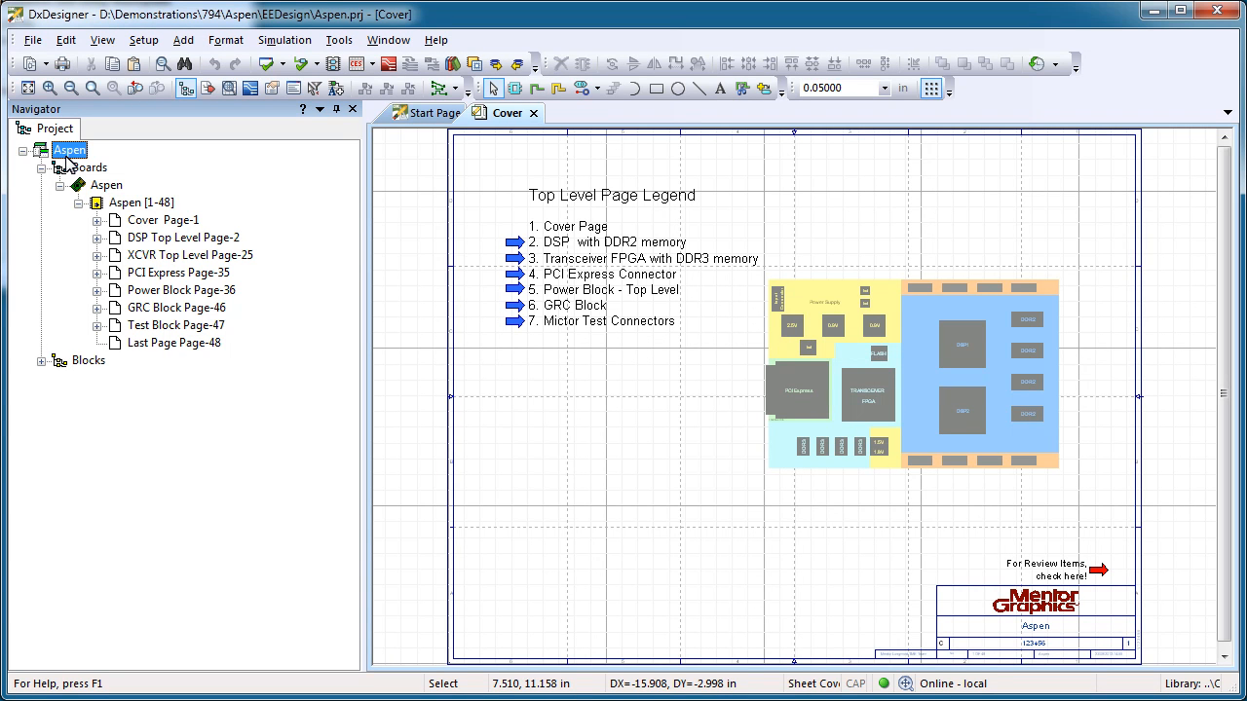
- Open the DSP Top Level page, jump to capacitor C39, and review Navigator display settings
click(182, 237)
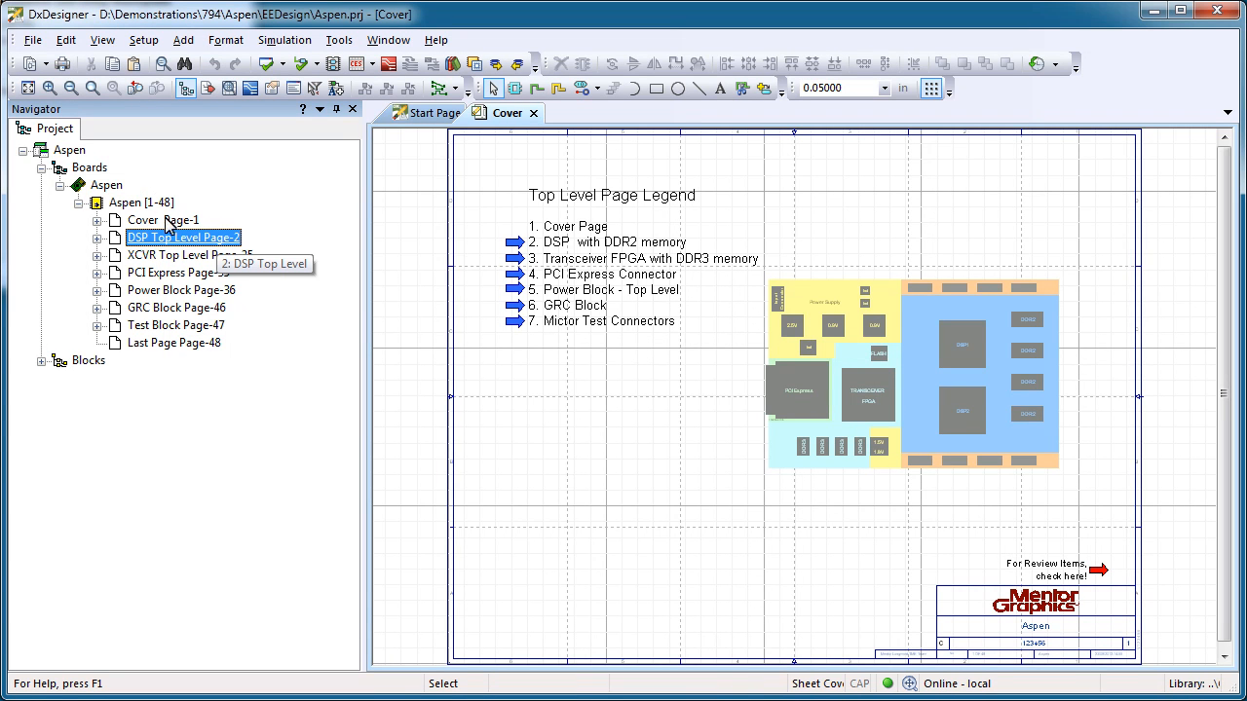
mouse_move(172, 248)
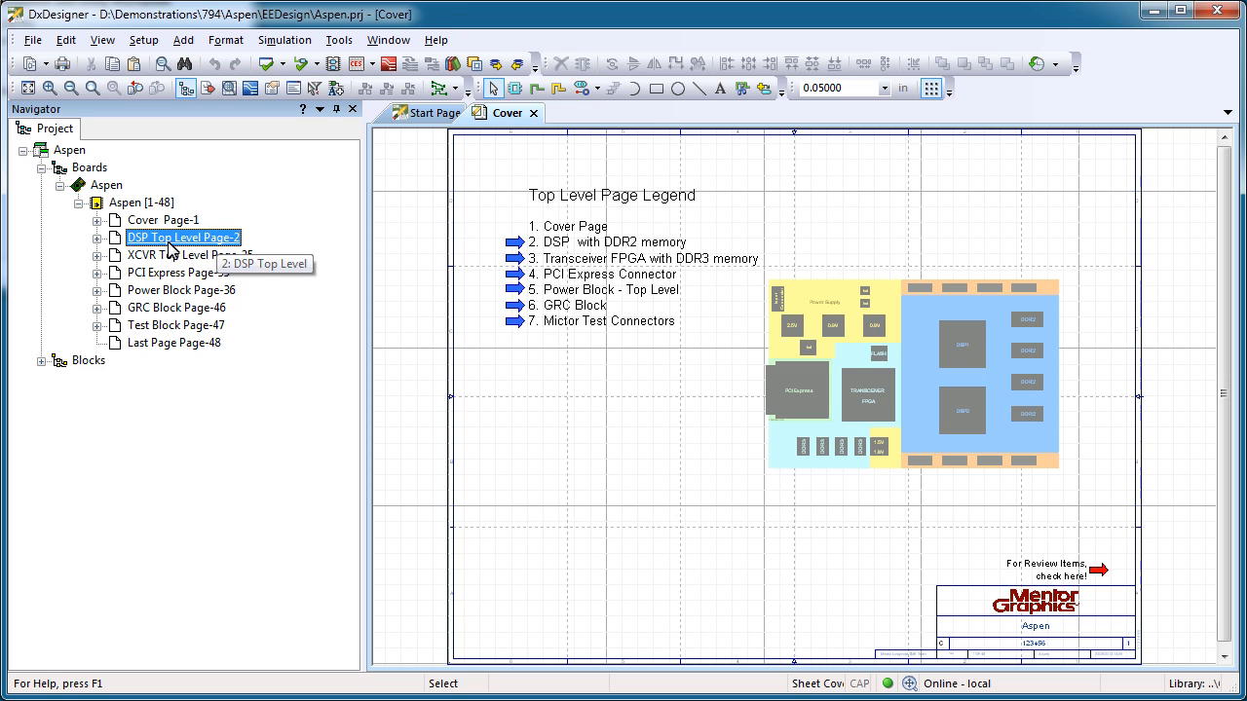
double_click(183, 237)
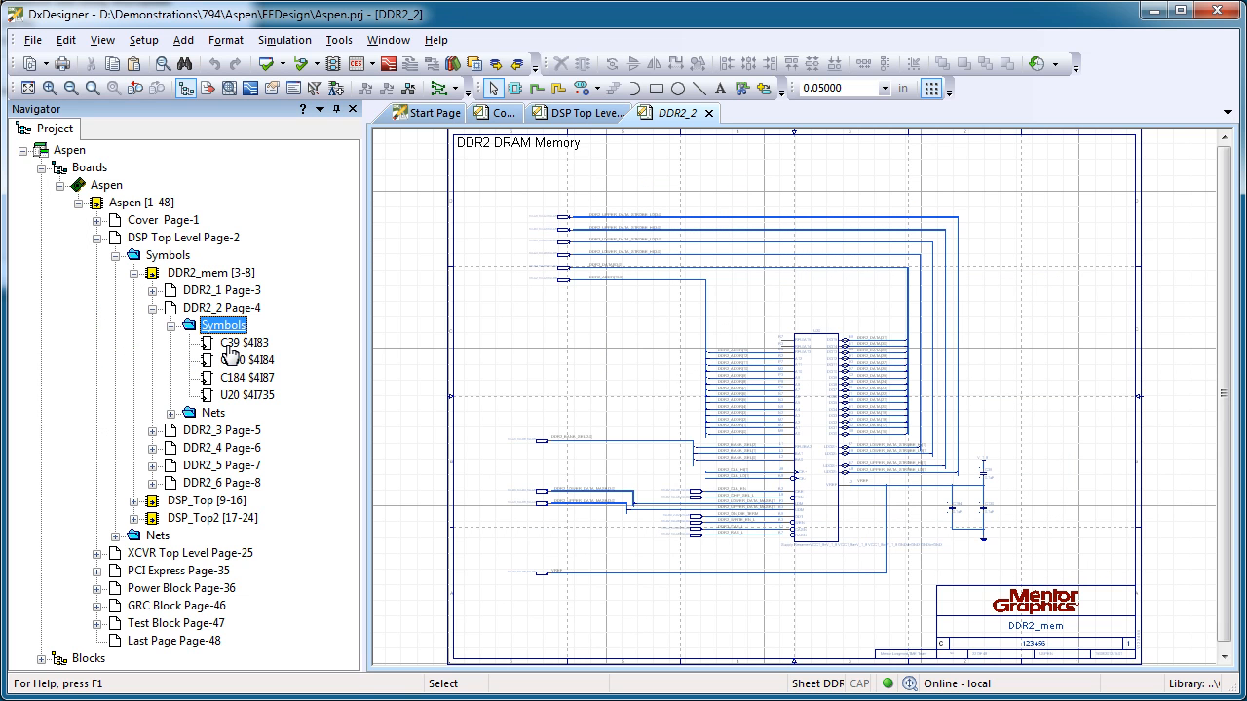
click(244, 342)
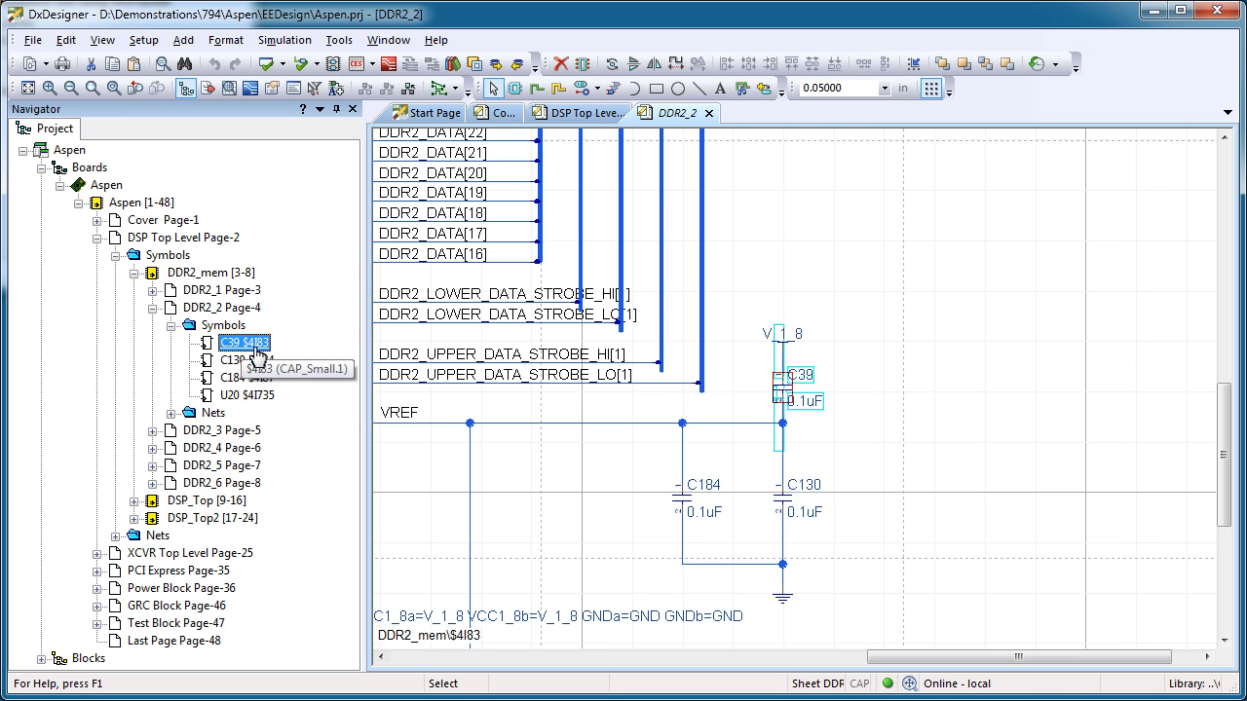
click(143, 40)
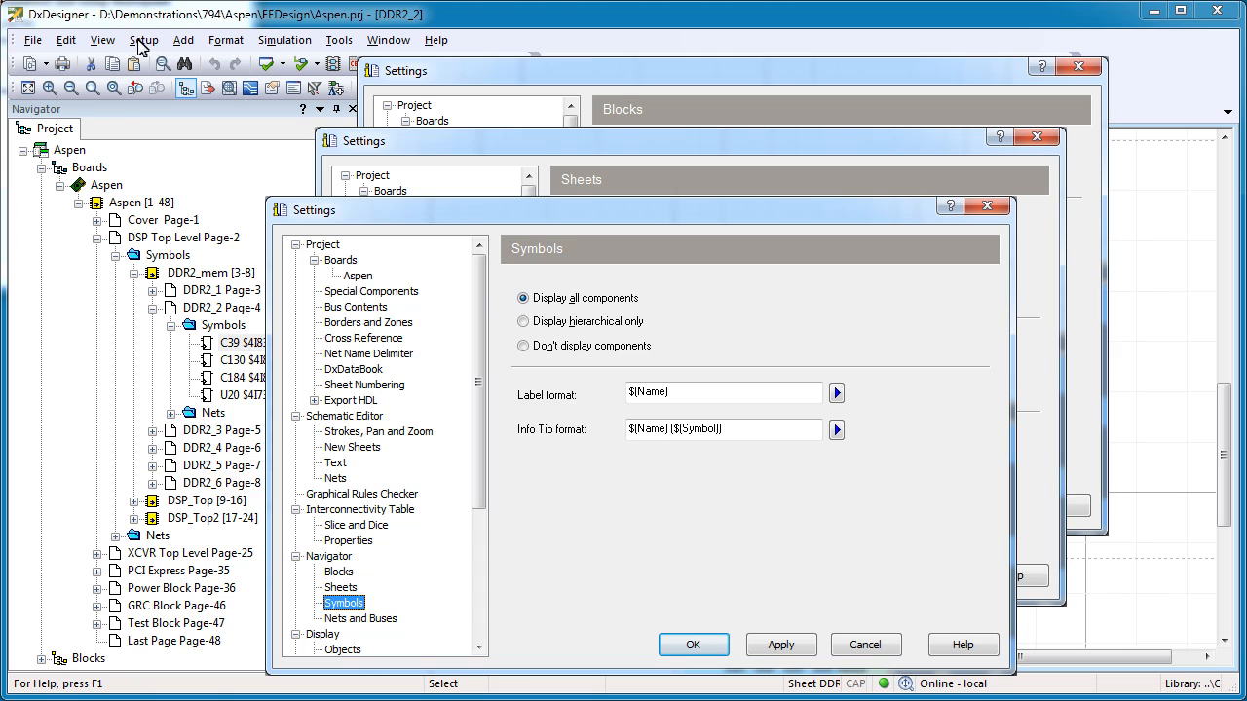
click(693, 645)
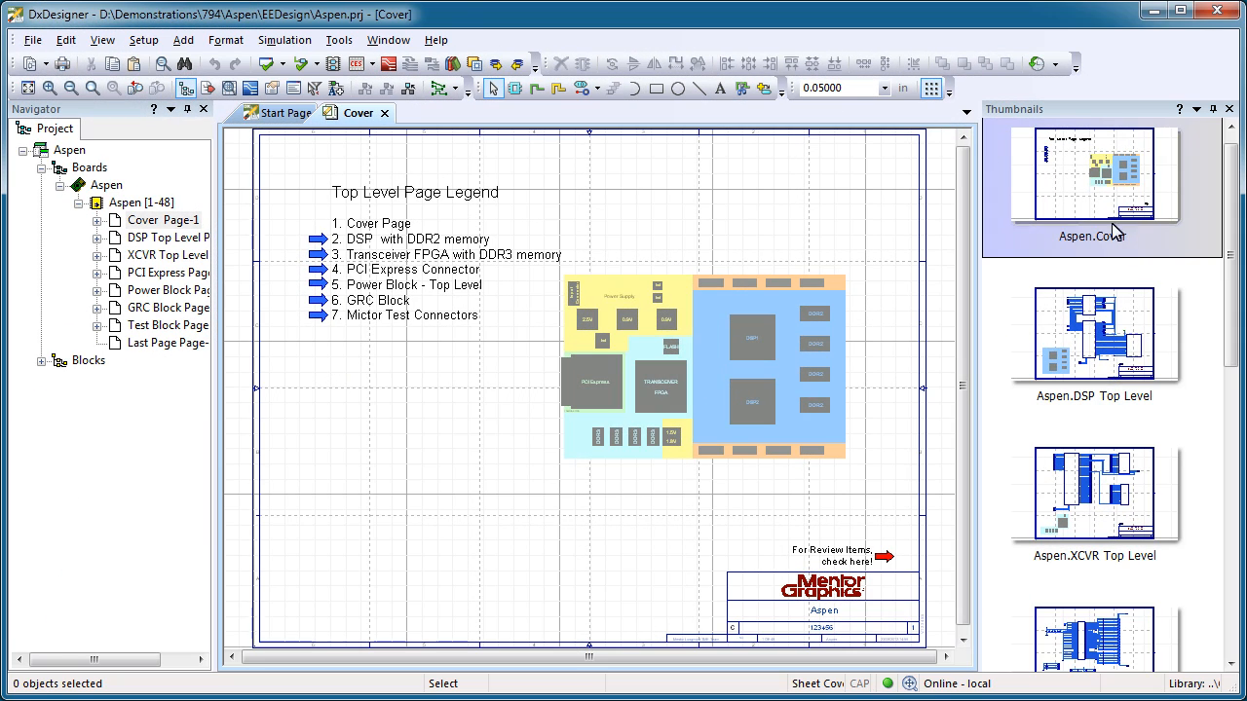
- Open DSP Top Level from its thumbnail, descend into DDR2_mem, then return to DSP Top Level
double_click(1093, 334)
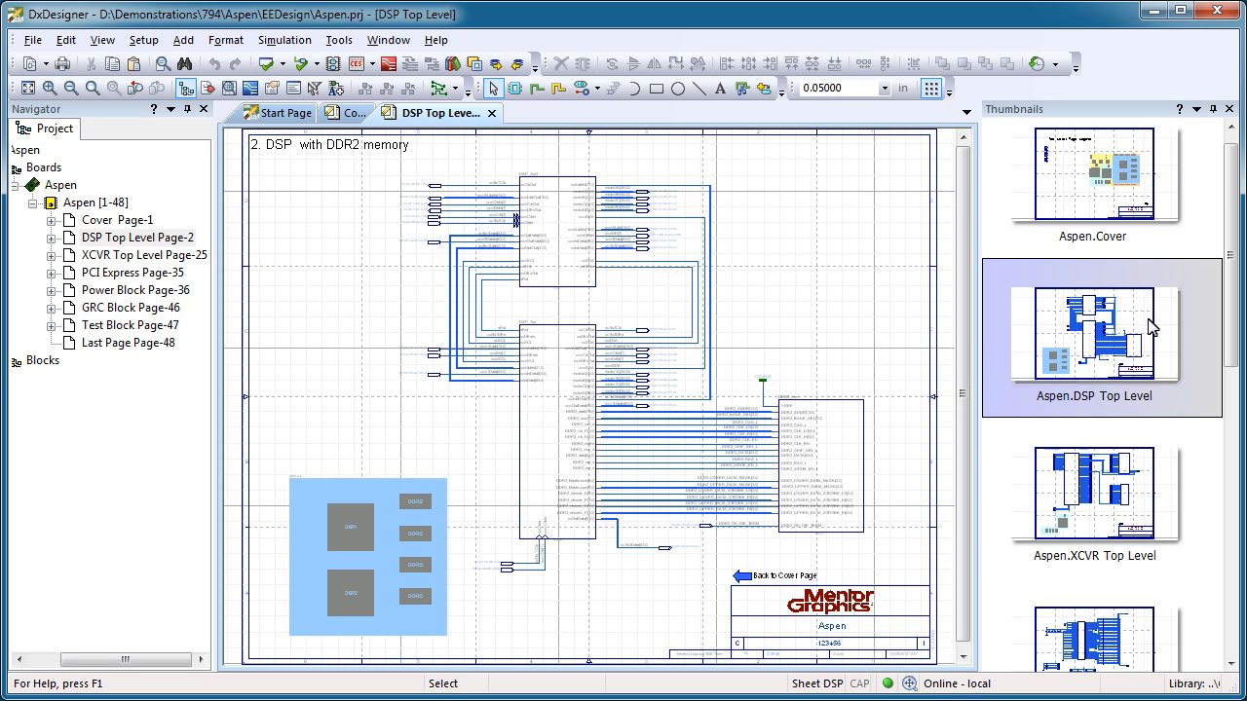
mouse_move(848, 464)
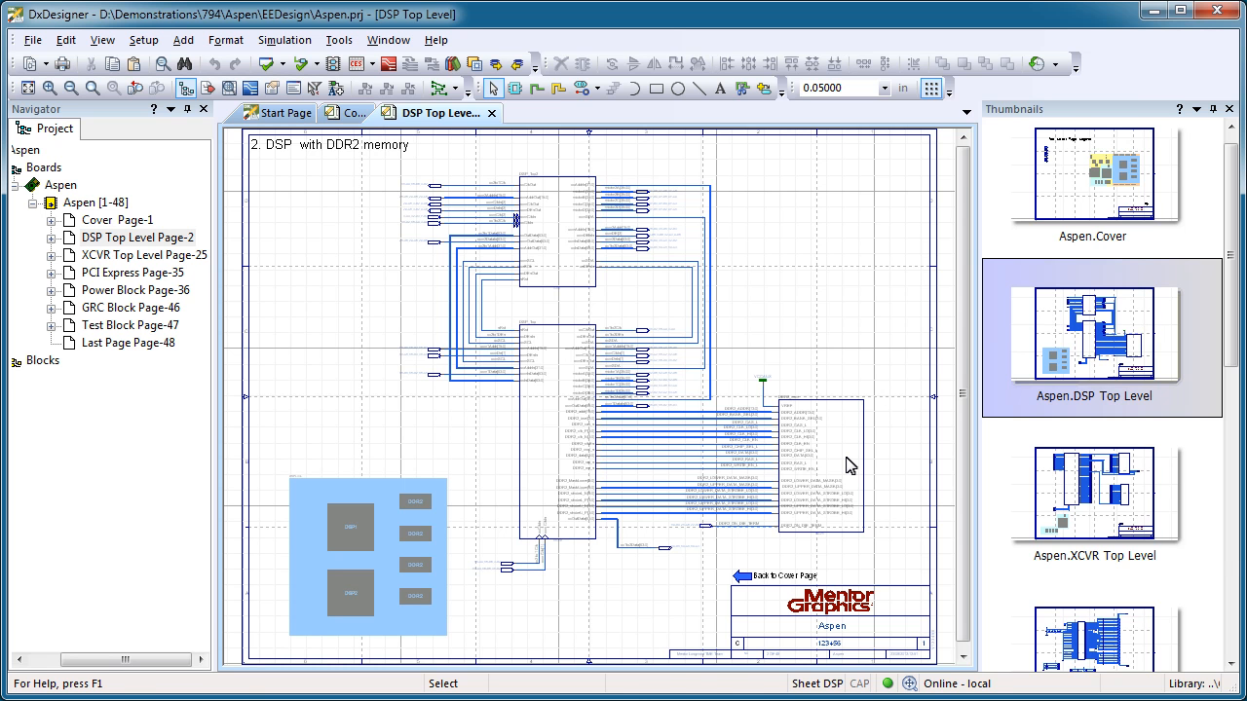
click(817, 468)
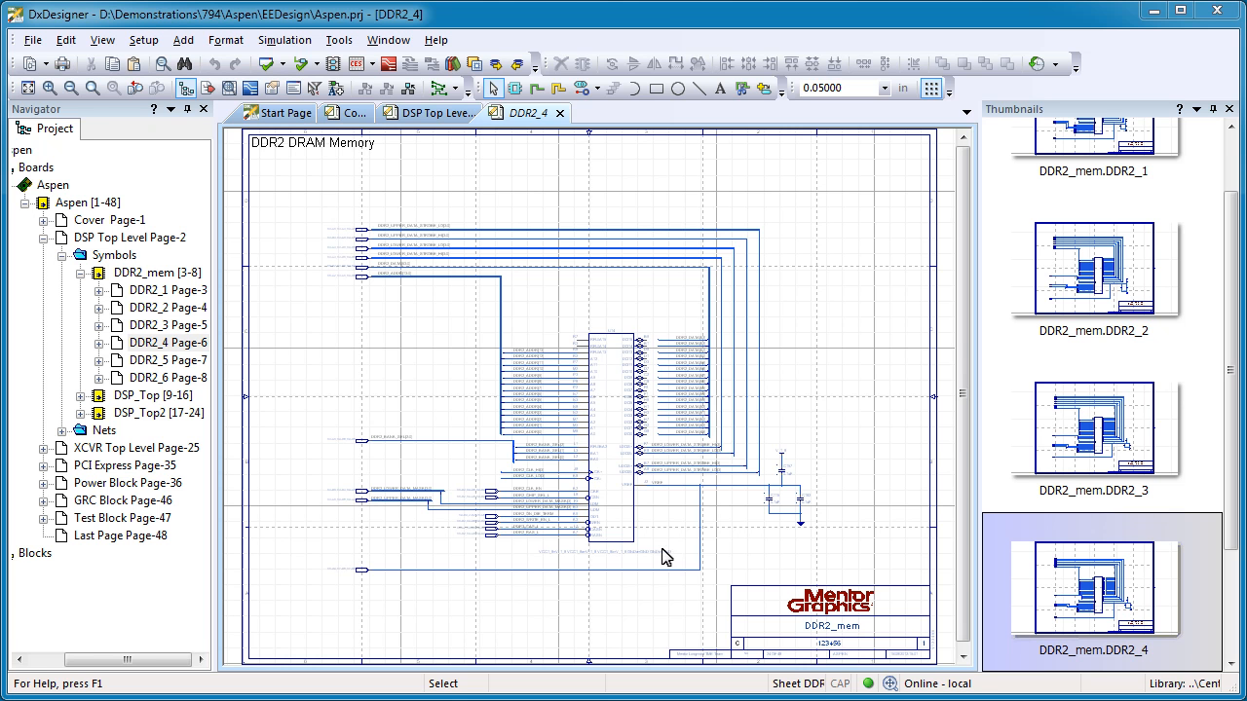
mouse_move(439, 112)
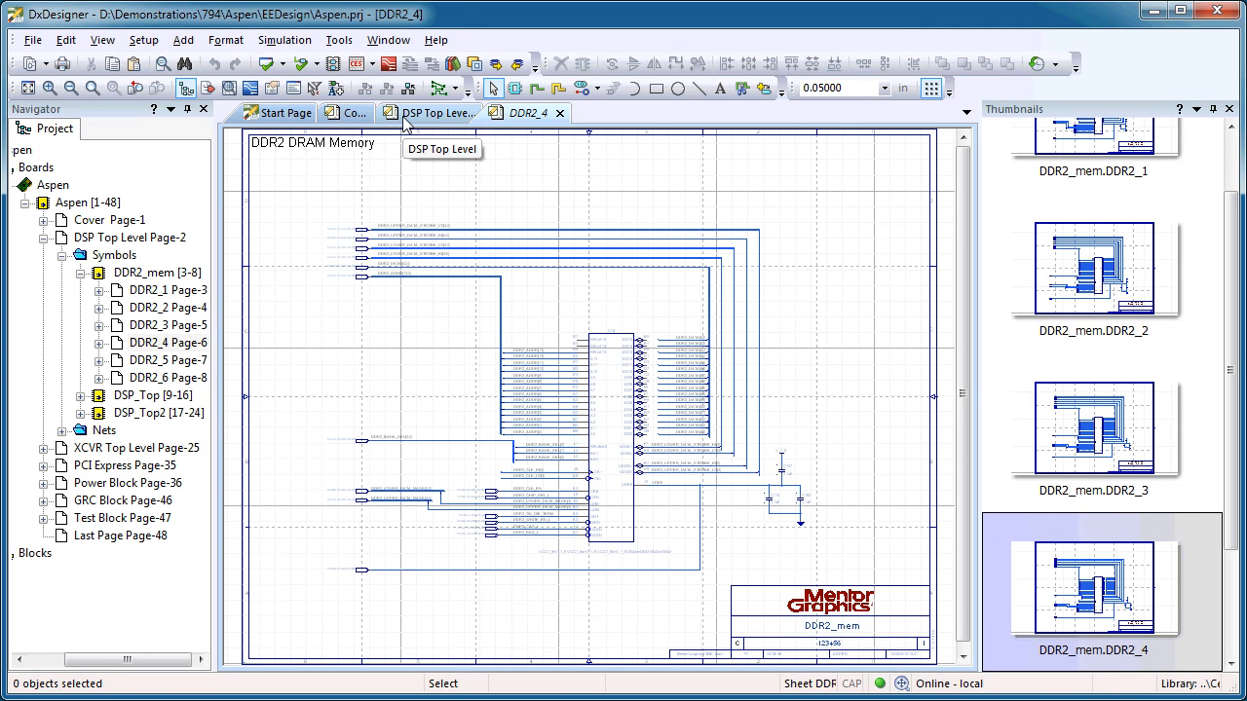
click(436, 112)
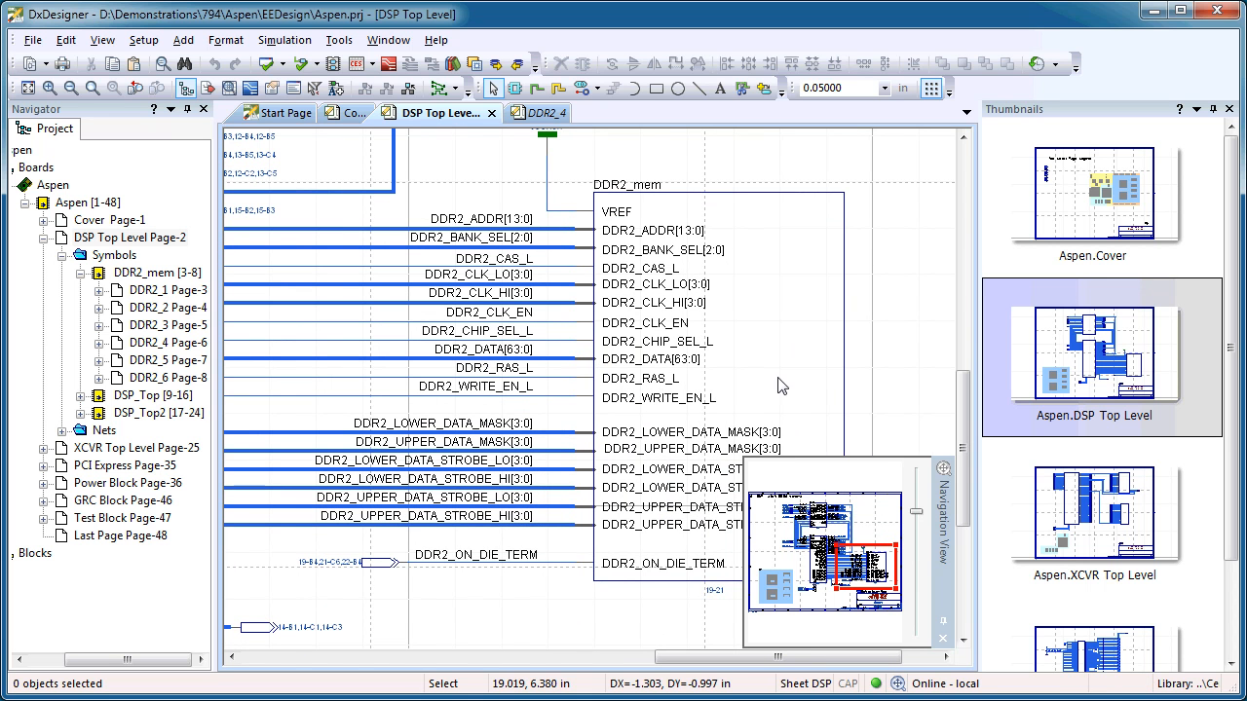
mouse_move(778, 362)
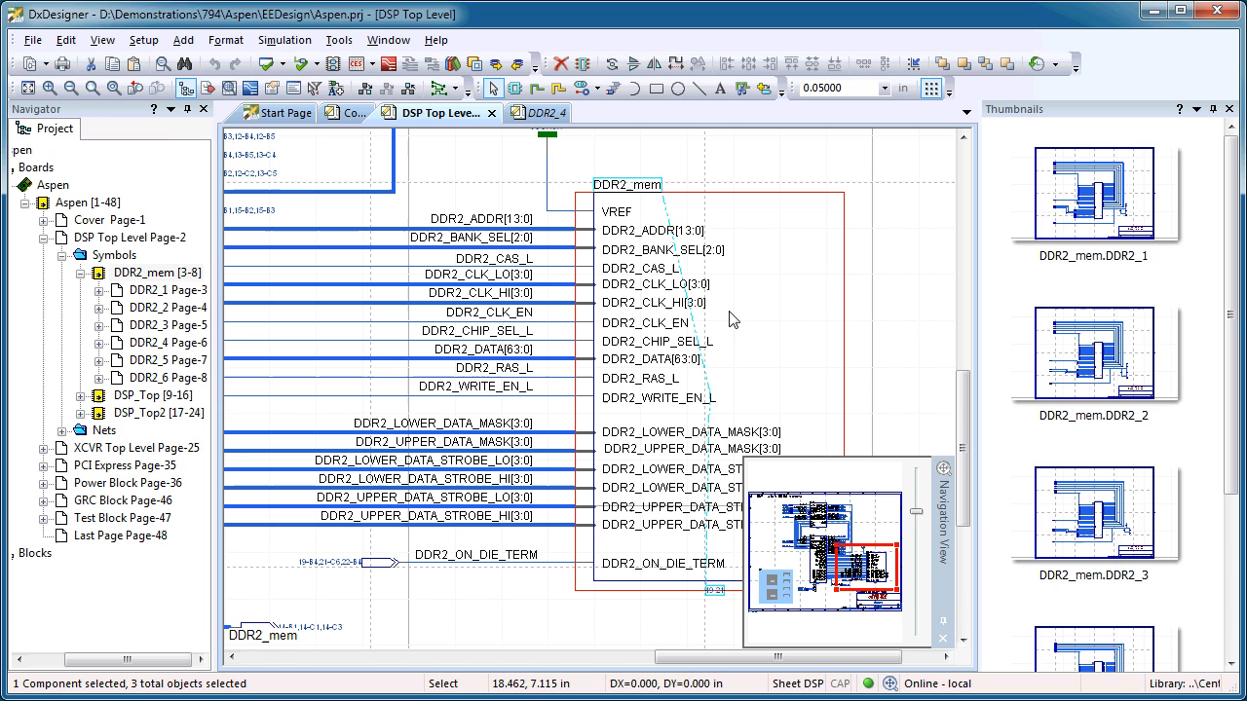
mouse_move(798, 441)
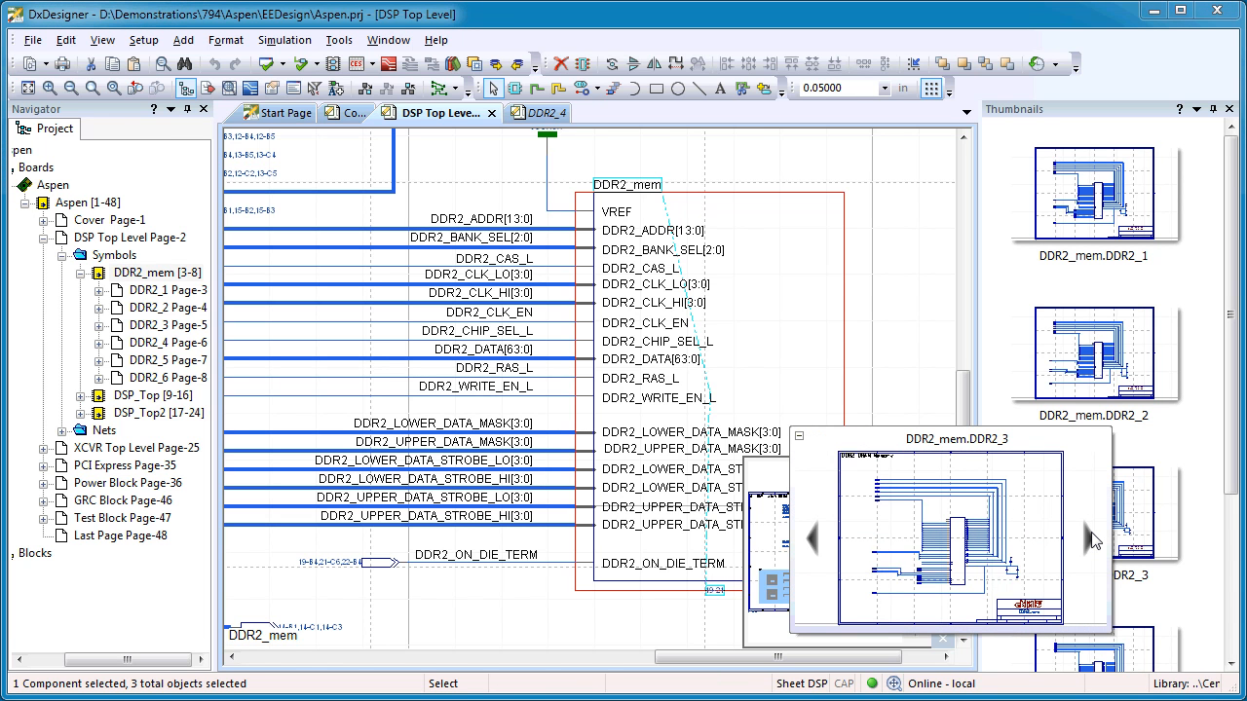
- Step the DDR2_mem thumbnail preview forward to the DDR2_5 sheet
click(1088, 539)
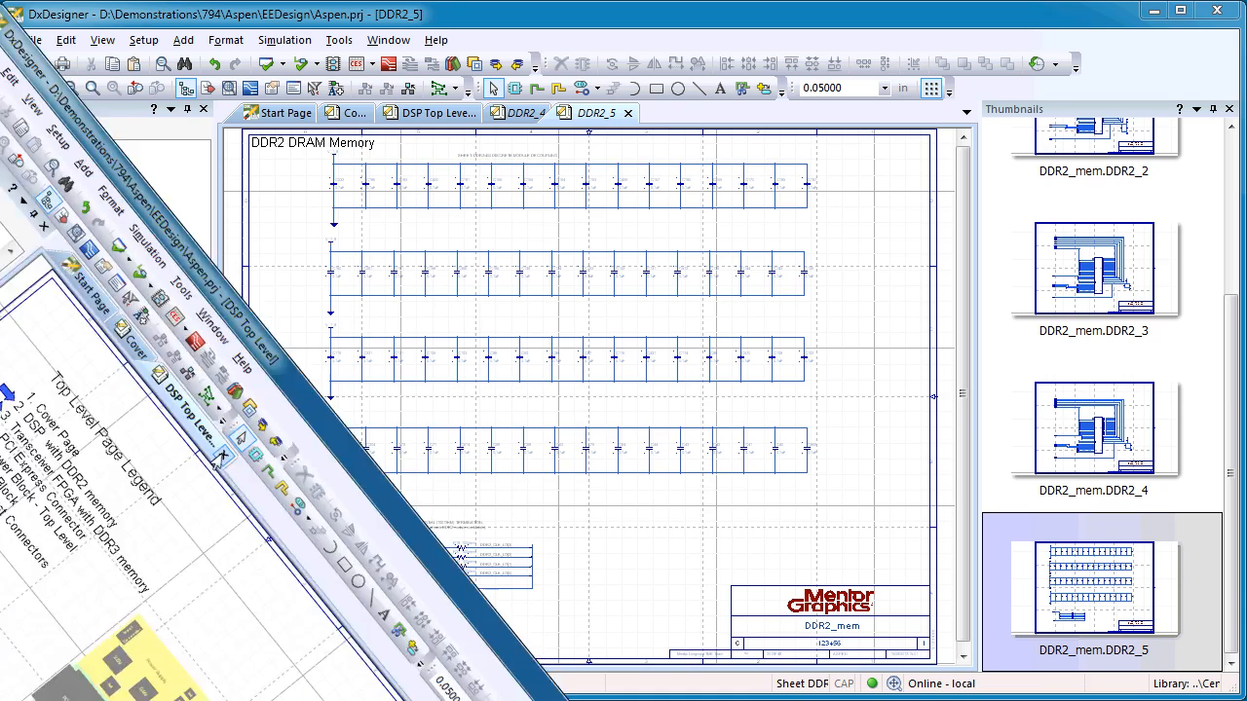
- Close the DDR2_5 and DSP Top Level sheets and open DDR2_3
click(629, 112)
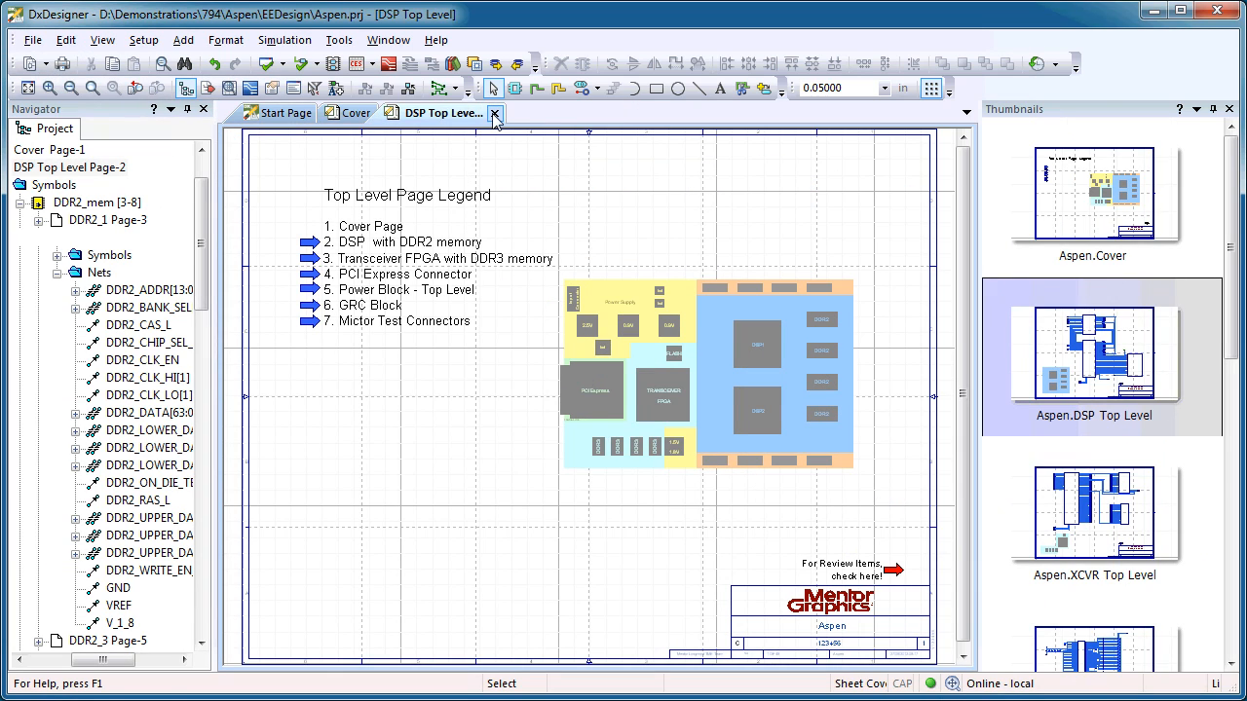
click(495, 112)
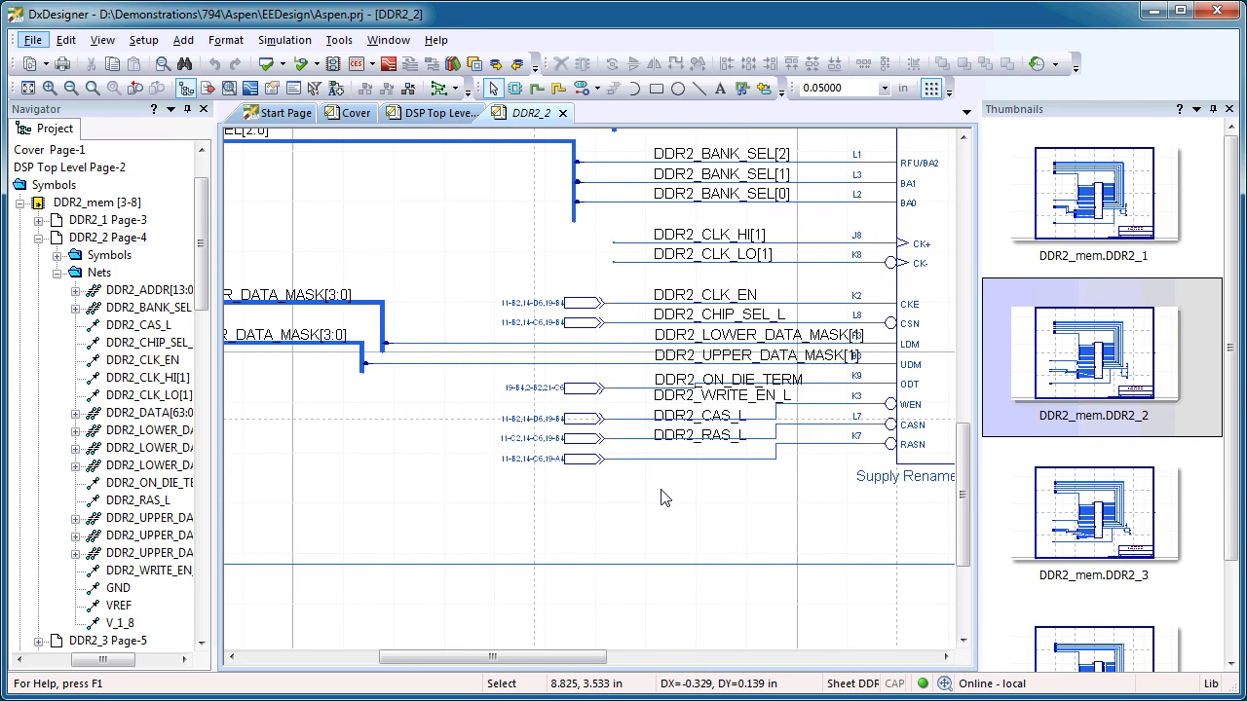
click(1098, 512)
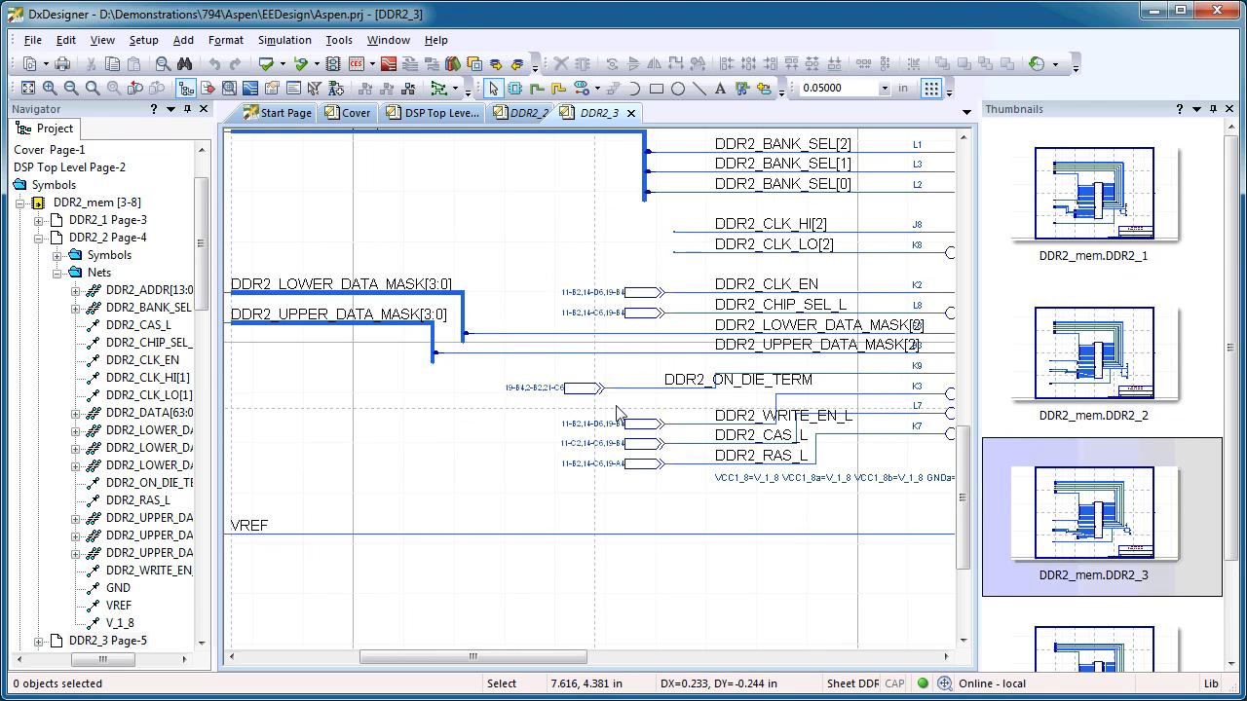
- Follow DDR2_ON_DIE_TERM across DSP Top Level, DDR2_3 and DDR2_2, ending on Cover
click(437, 112)
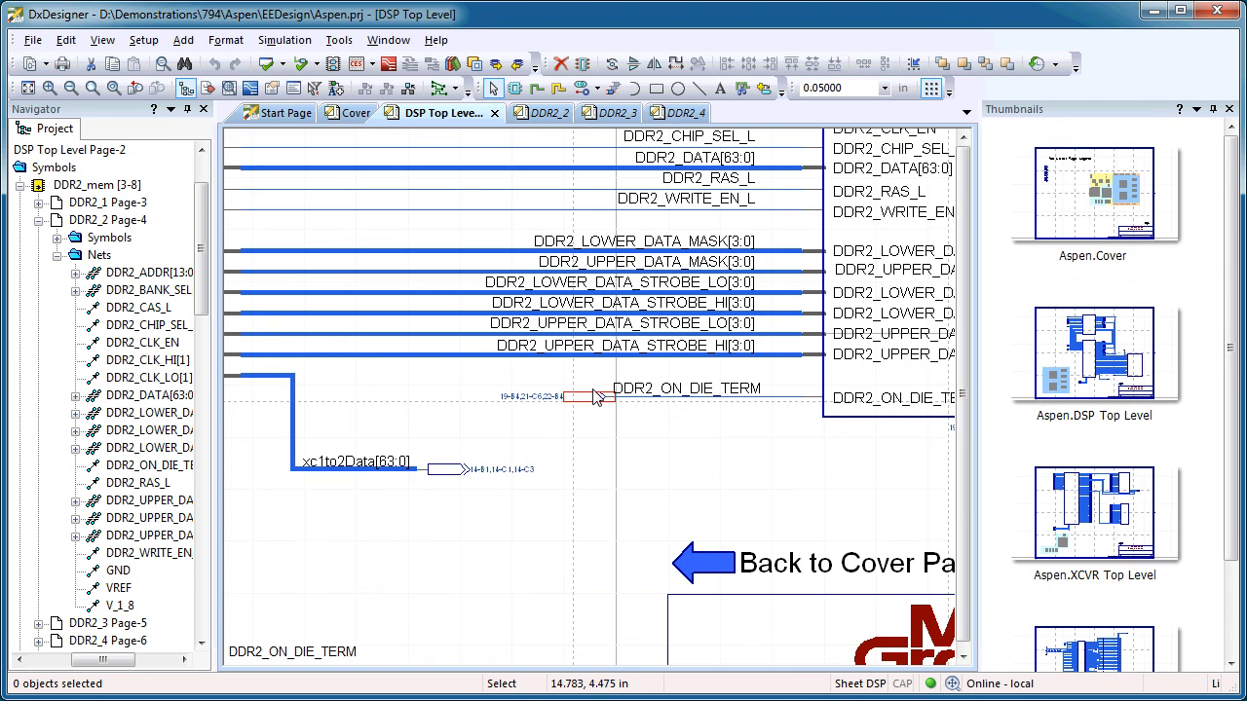
click(598, 112)
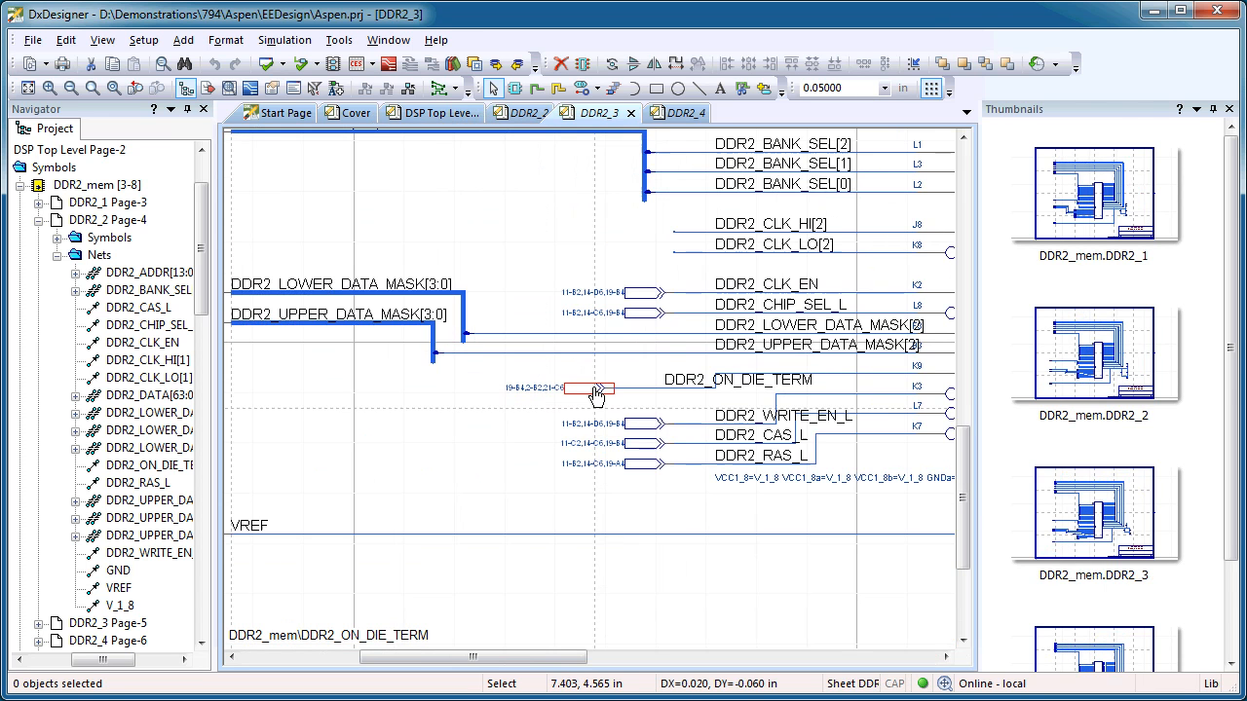
click(434, 112)
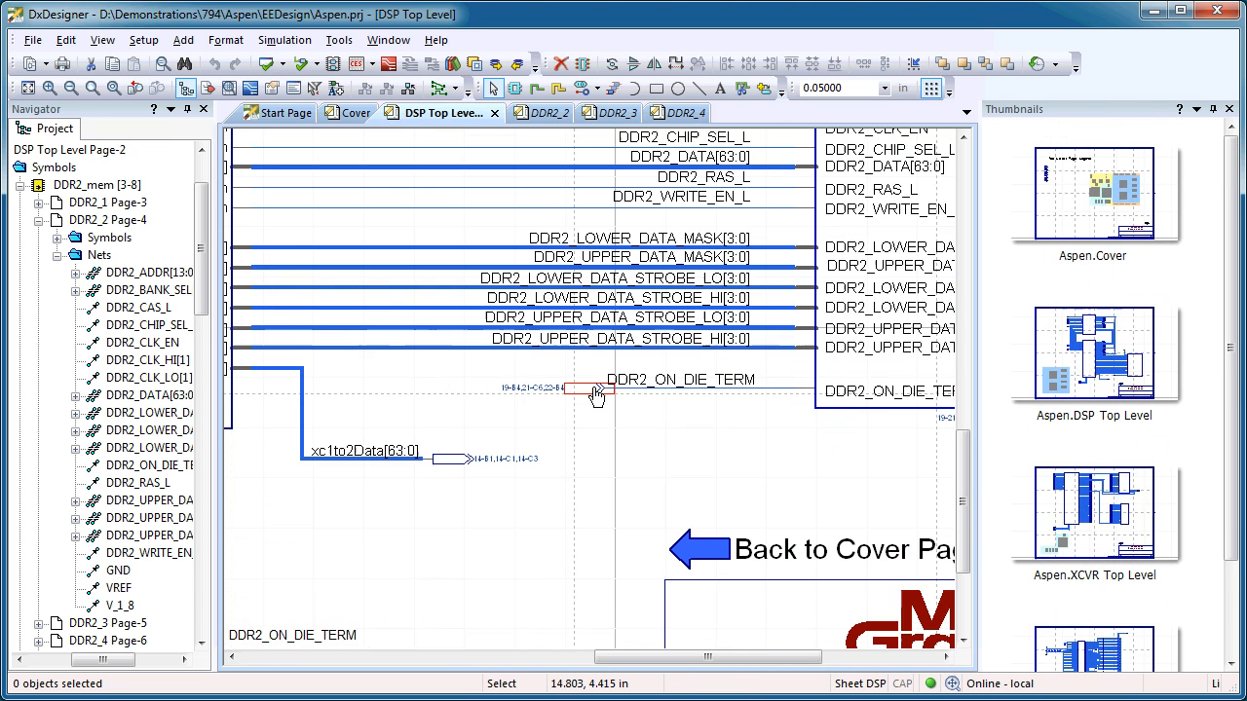
click(516, 112)
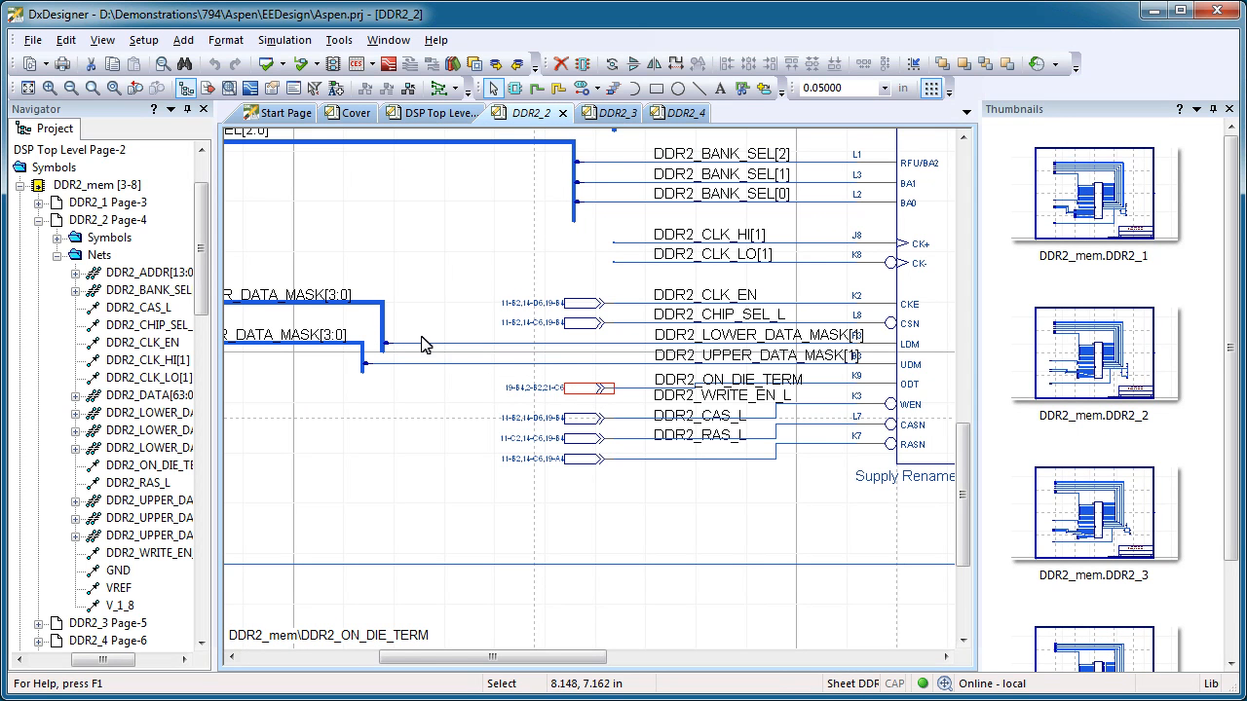
click(353, 113)
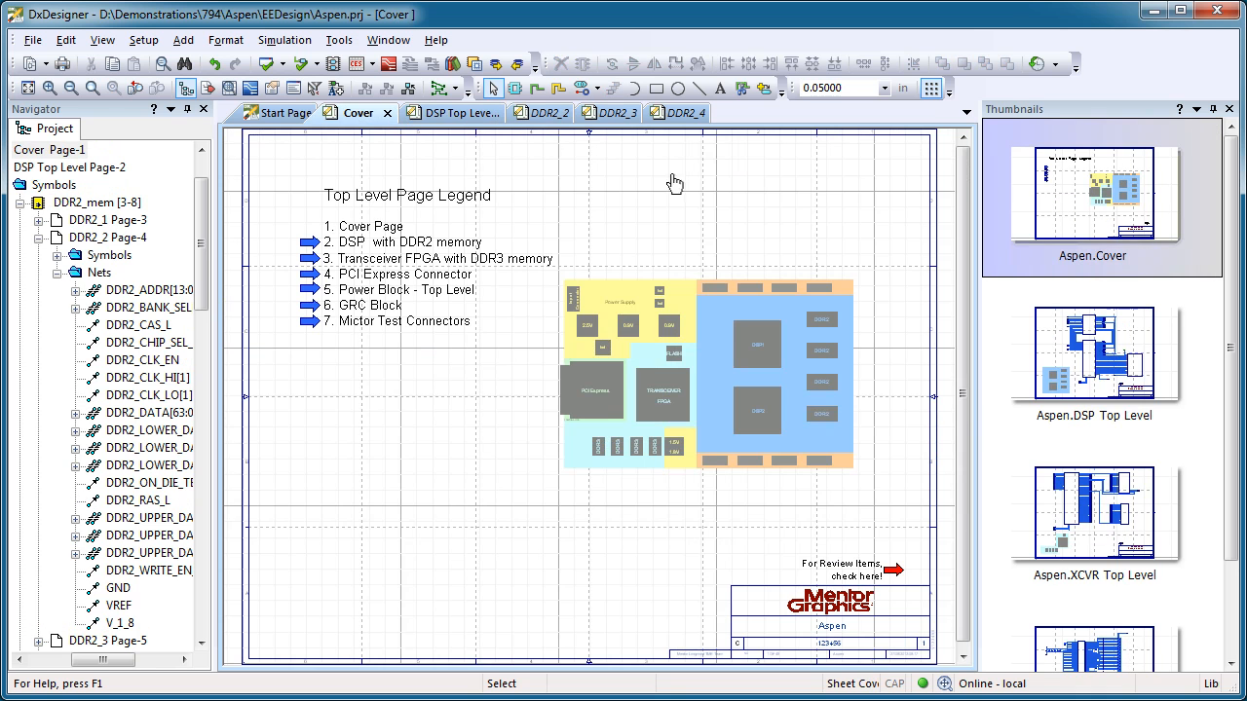
mouse_move(887, 578)
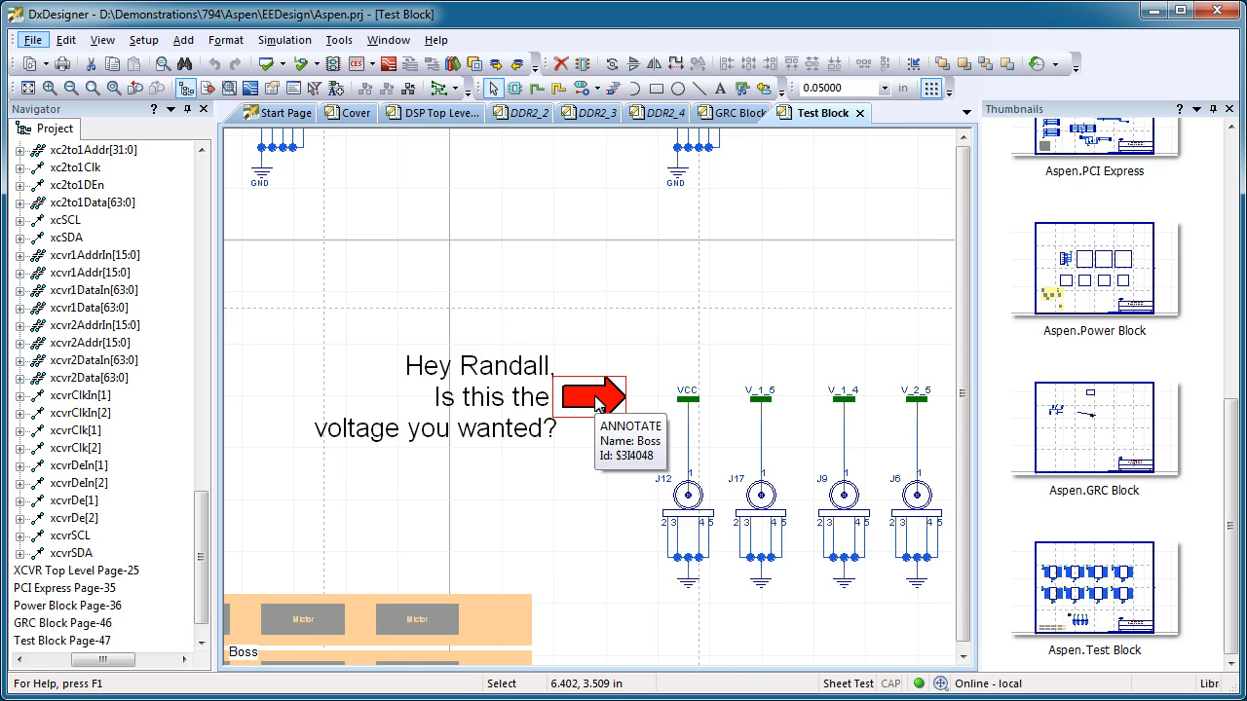
click(356, 112)
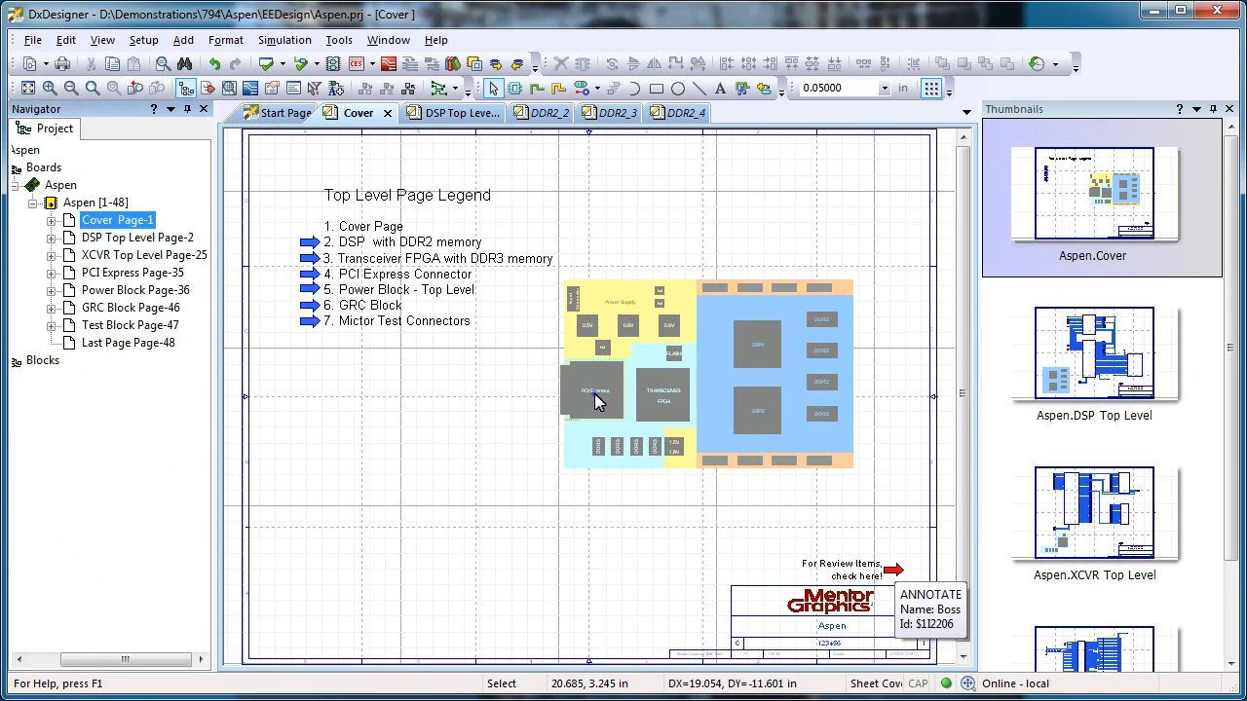
- Open '4. PCI Express Connector' via its Cover legend arrow, then go back to Cover
click(308, 275)
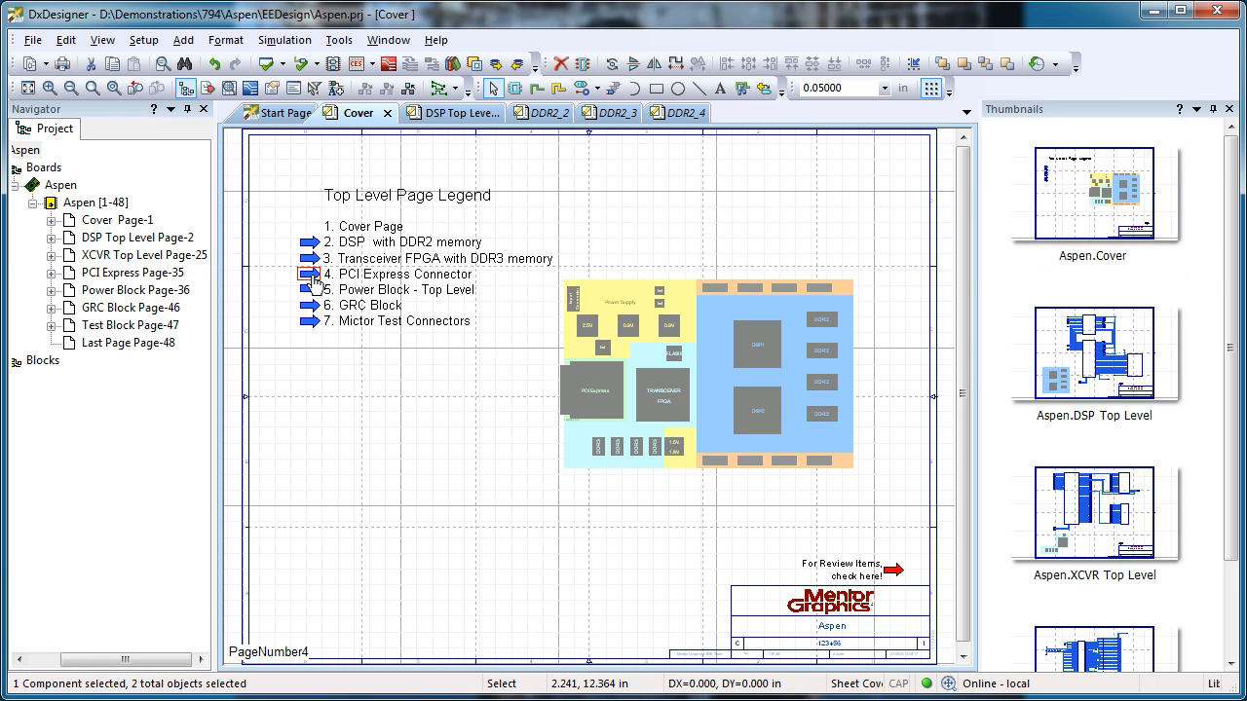
double_click(308, 273)
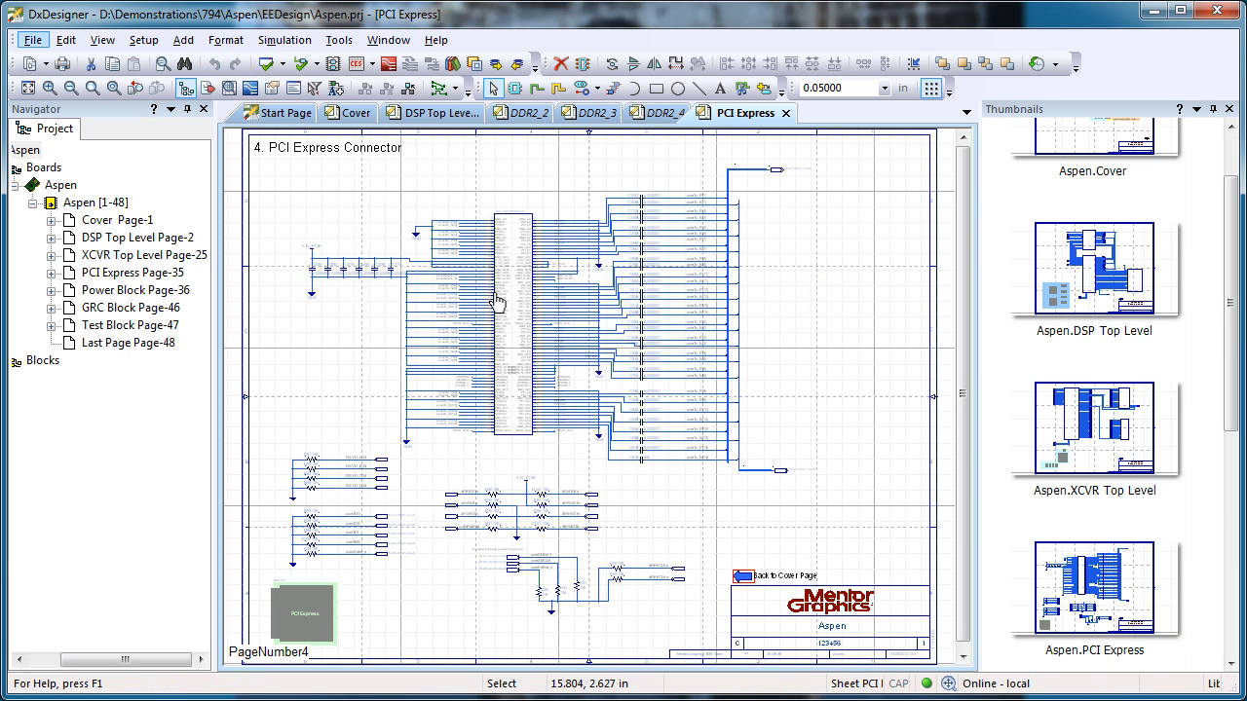
mouse_move(743, 592)
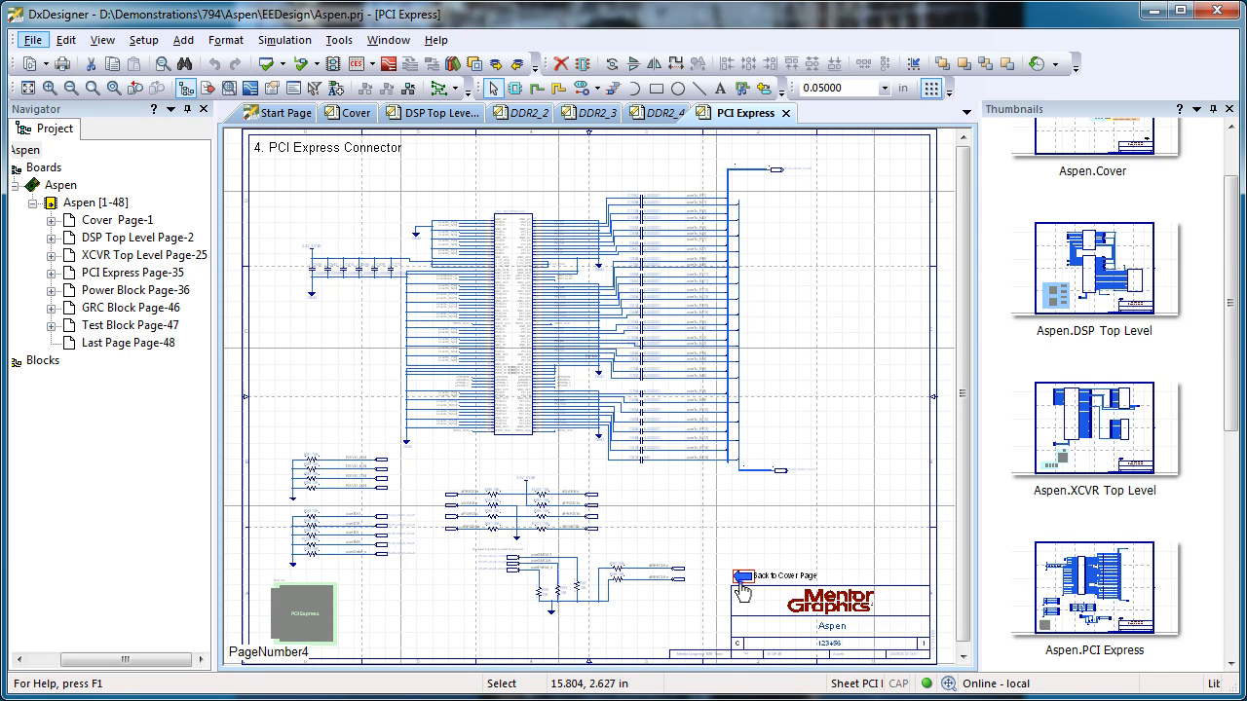
click(744, 575)
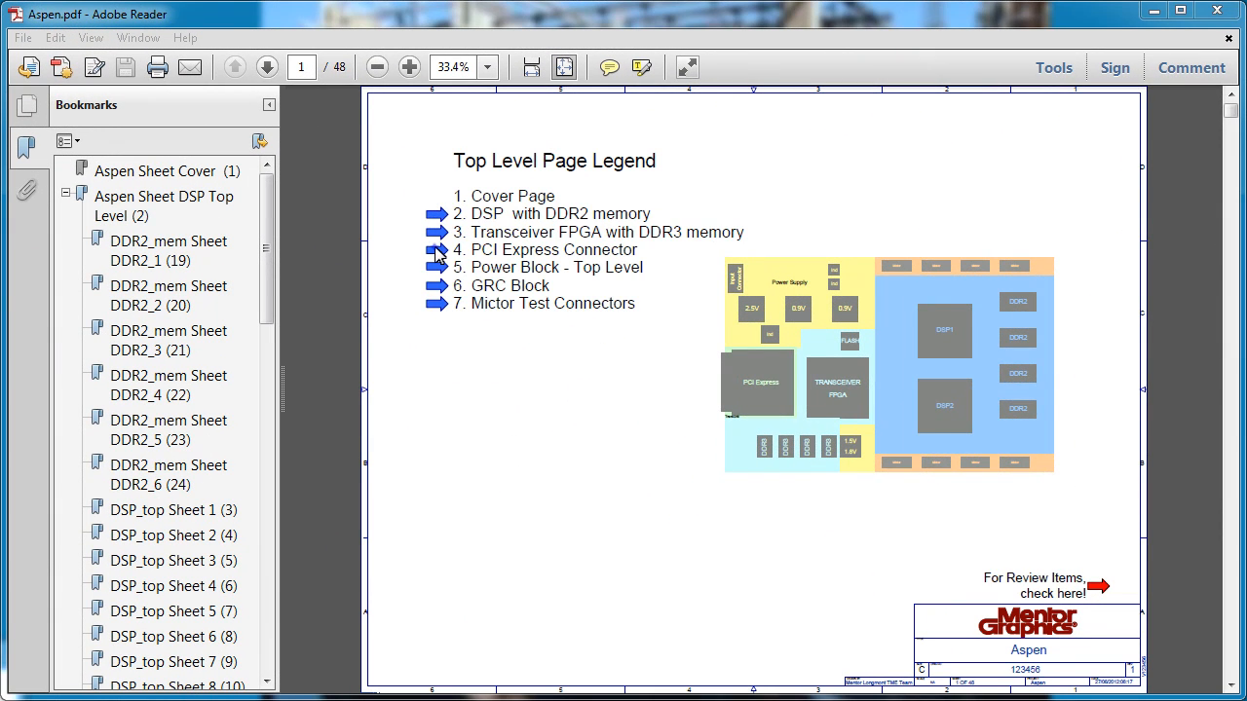
click(435, 231)
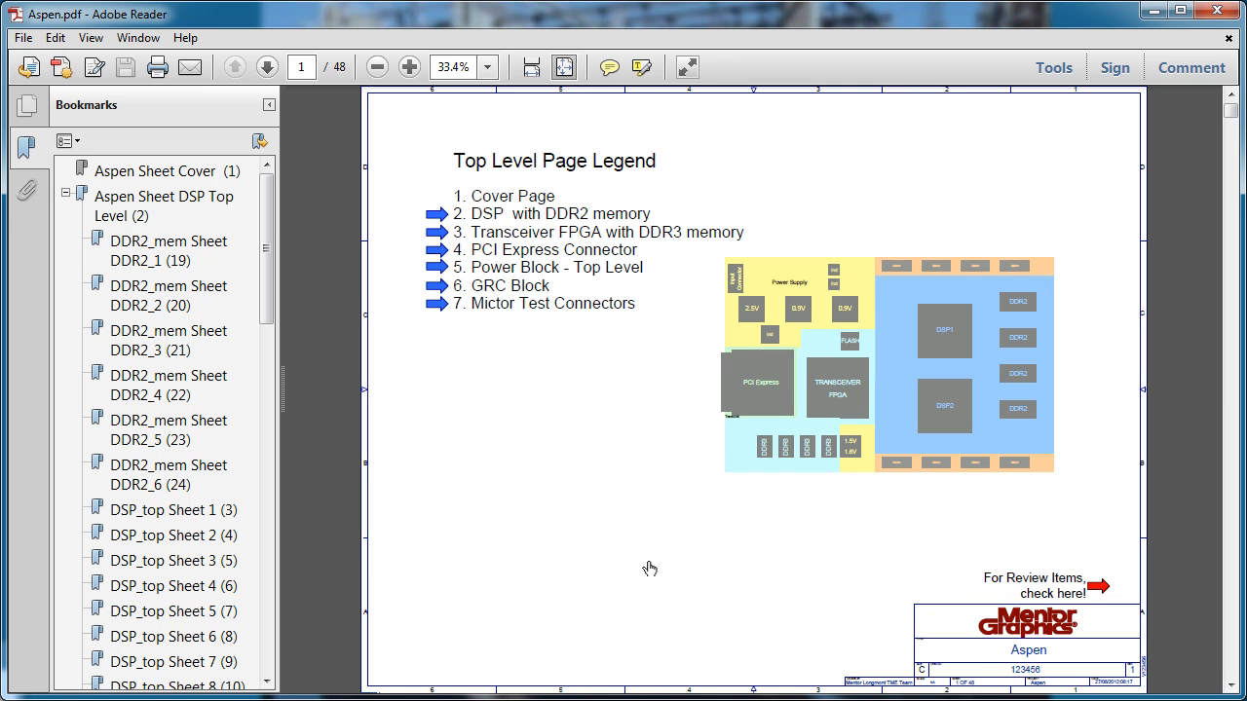
mouse_move(427, 273)
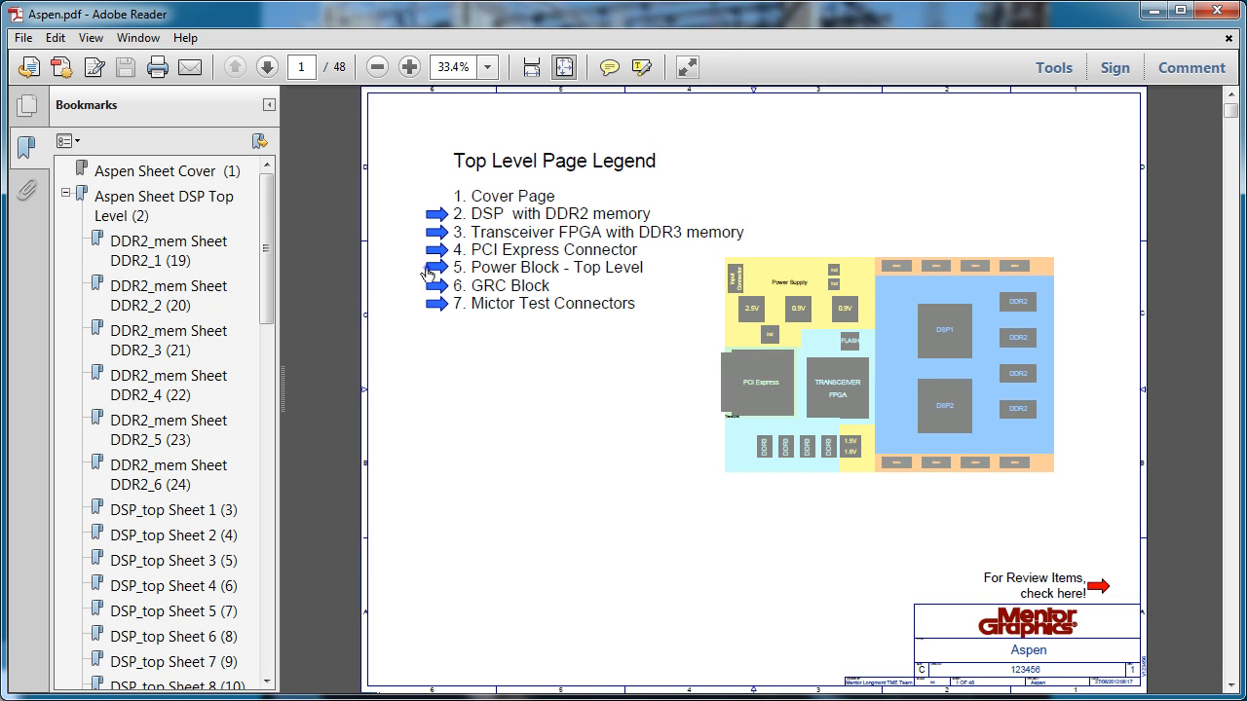
click(434, 267)
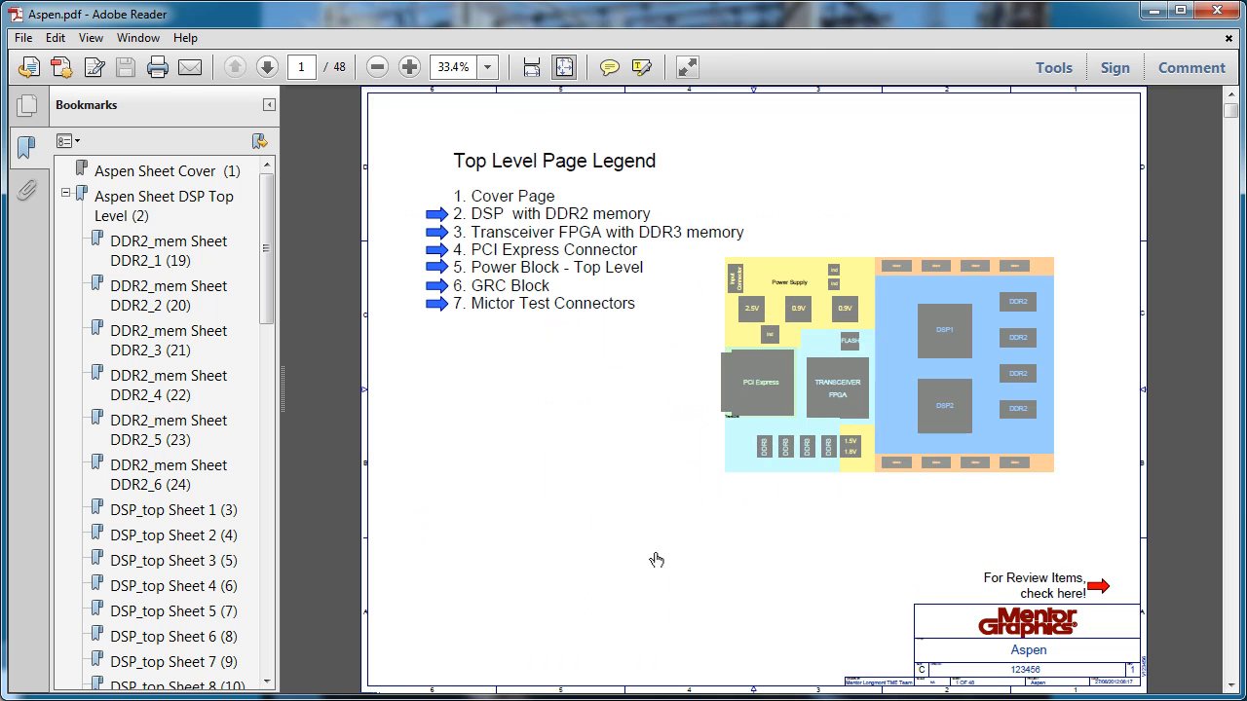
mouse_move(438, 250)
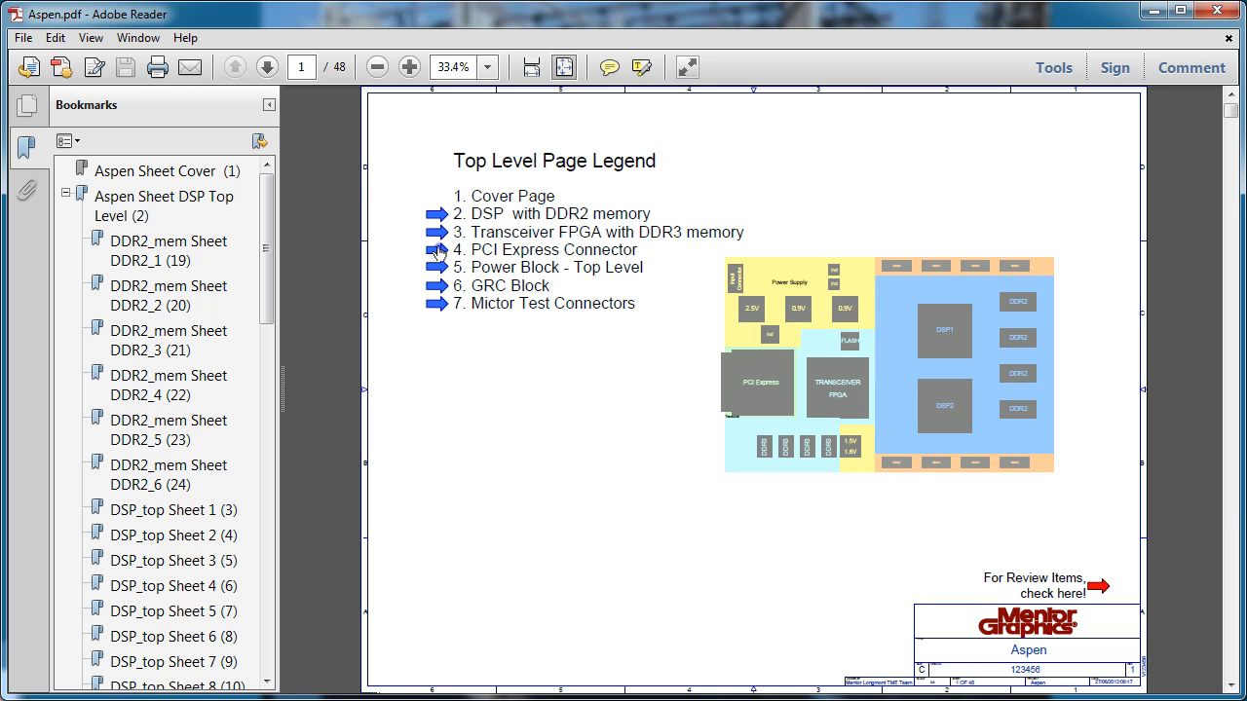